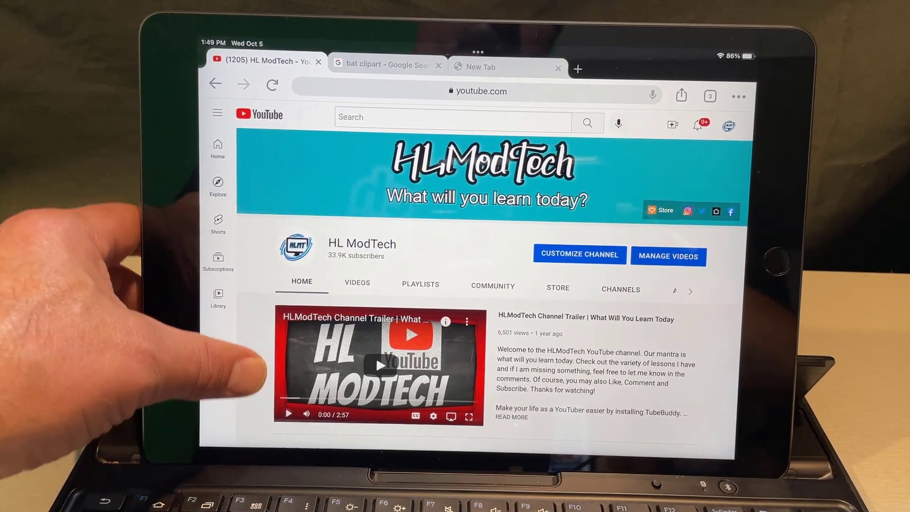
# - Page the HL ModTech Uploads row forward and open the Tinkercad Turtle beginners iPad tutorial
pyautogui.scroll(-3)
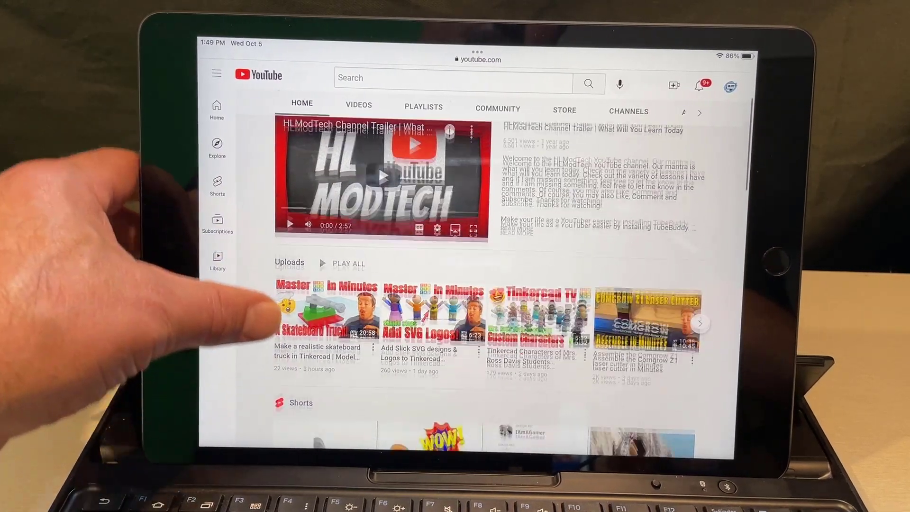
pyautogui.scroll(-3)
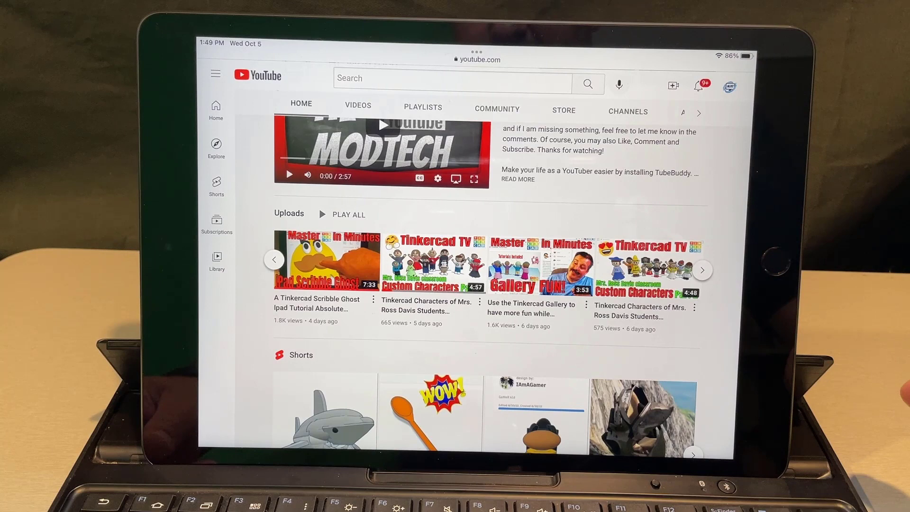
pyautogui.click(701, 269)
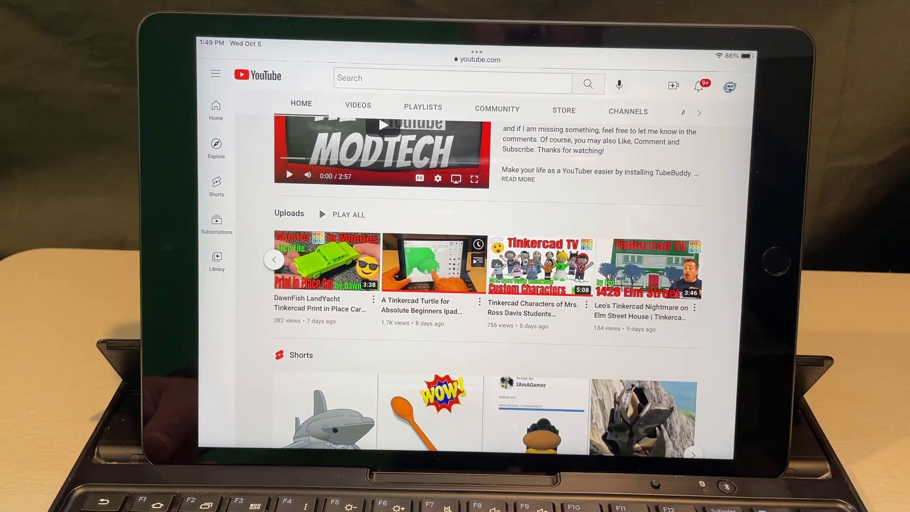
pyautogui.click(434, 262)
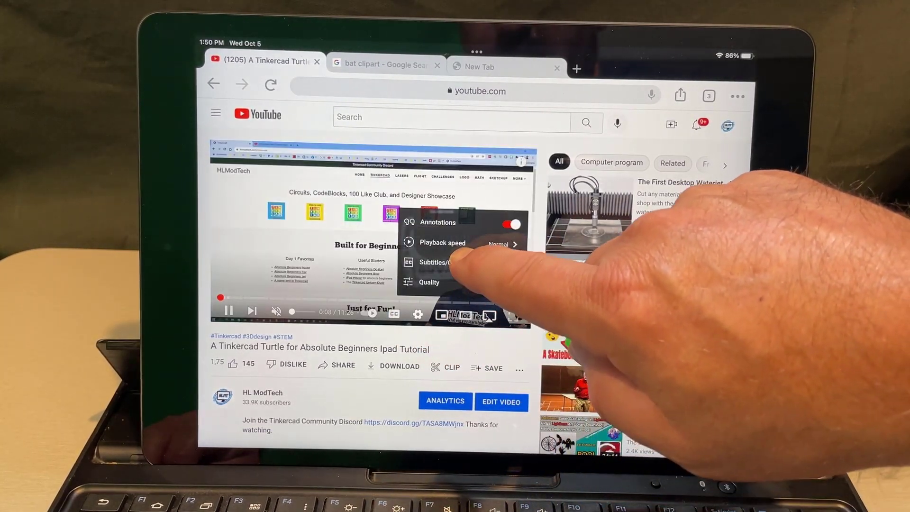
# - Turn on English captions for the Tinkercad Turtle tutorial via the subtitle options
pyautogui.click(434, 262)
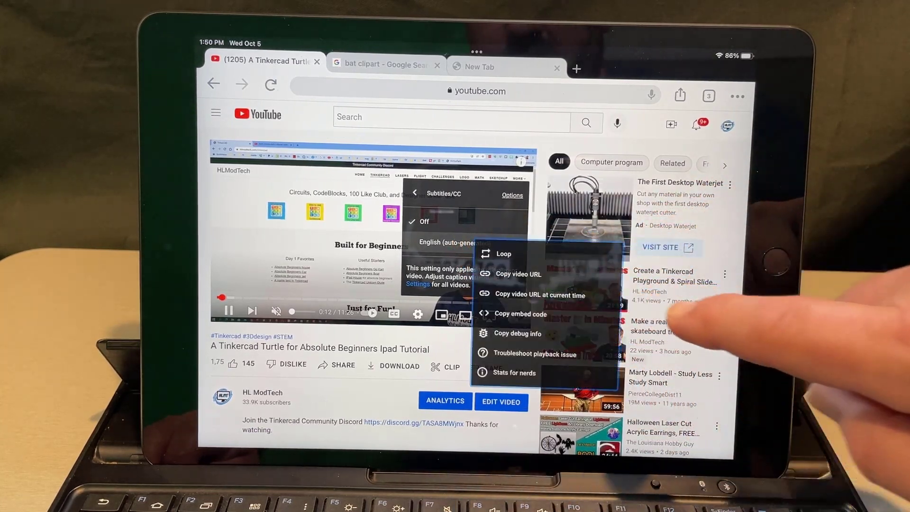
pyautogui.click(416, 195)
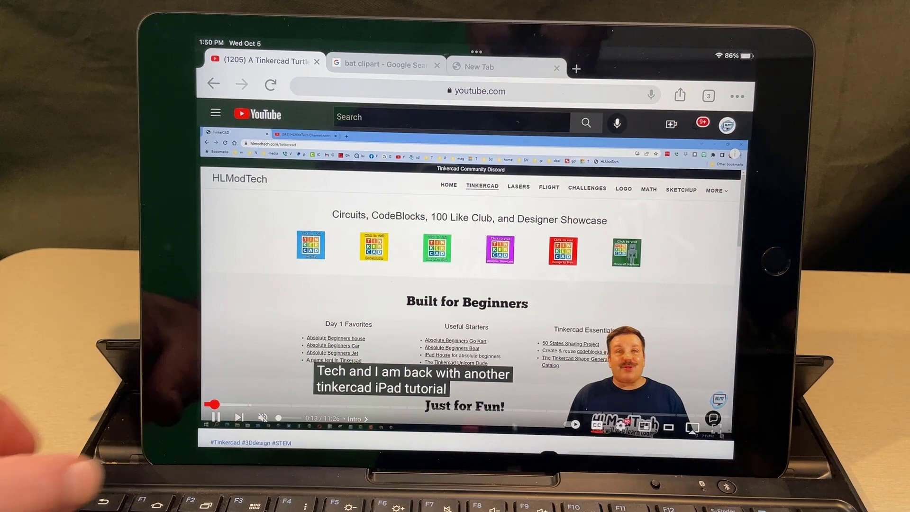
# - Leave the captioned Turtle tutorial and go to the iPad home screen
pyautogui.click(217, 417)
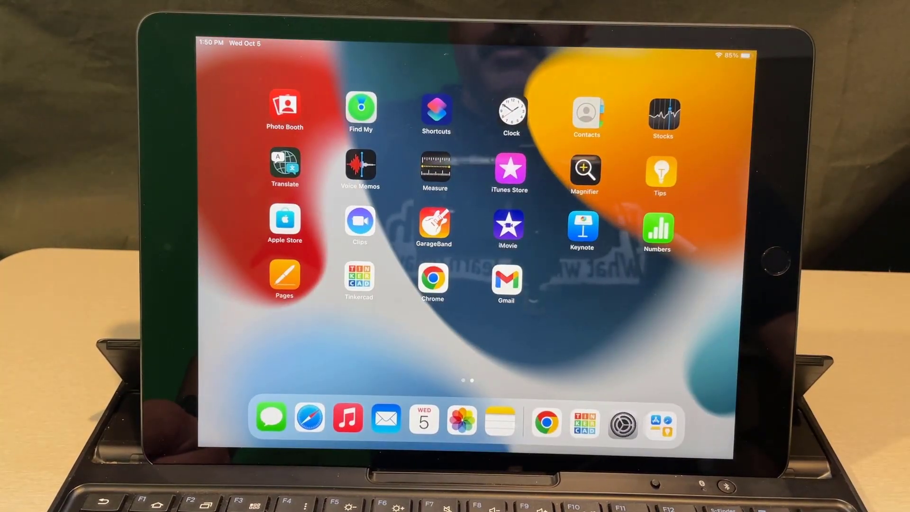
# - Open the Tinkercad app's designs dashboard, then return to the captioned Turtle tutorial
pyautogui.click(358, 280)
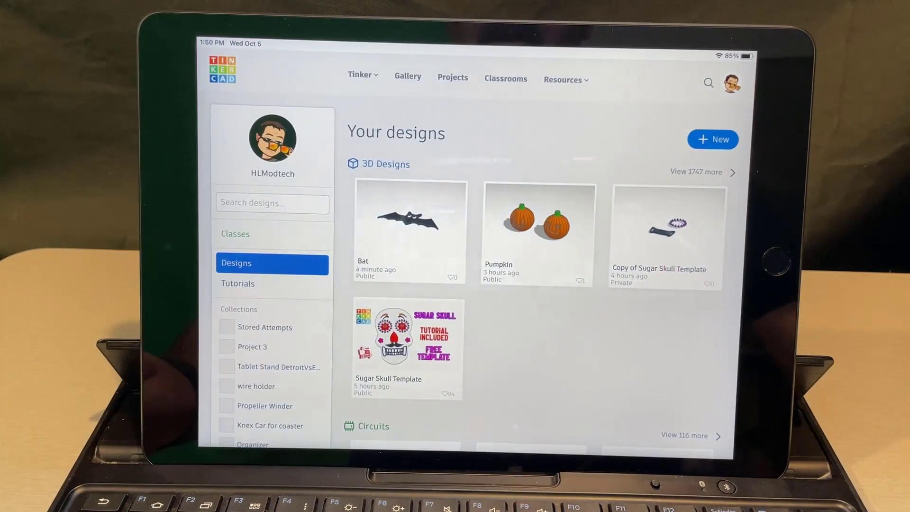
pyautogui.click(711, 139)
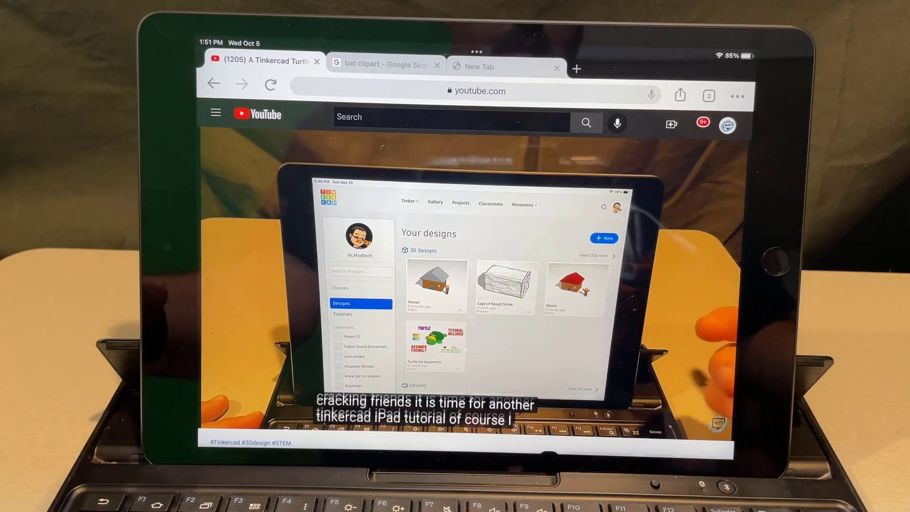
# - Play the captioned Tinkercad tutorial muted in theater view
pyautogui.click(603, 237)
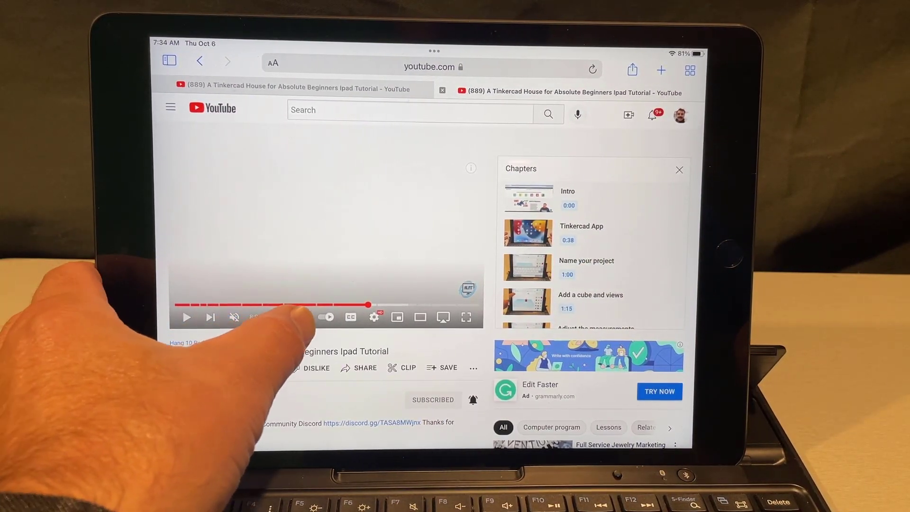
# - Drag the House tutorial's progress bar to the Add a roof chapter at 8:24
pyautogui.moveTo(367, 304); pyautogui.dragTo(294, 304)
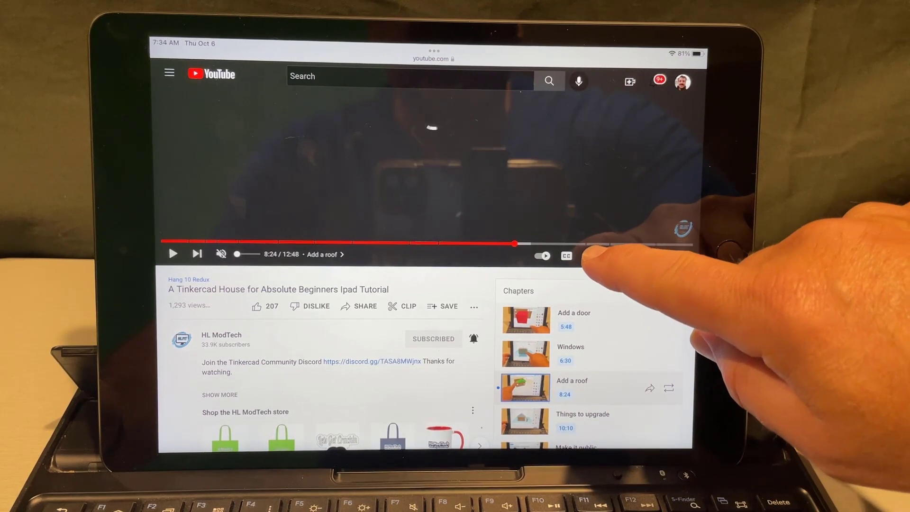
# - Switch on English subtitles for the House tutorial from the gear menu
pyautogui.click(589, 256)
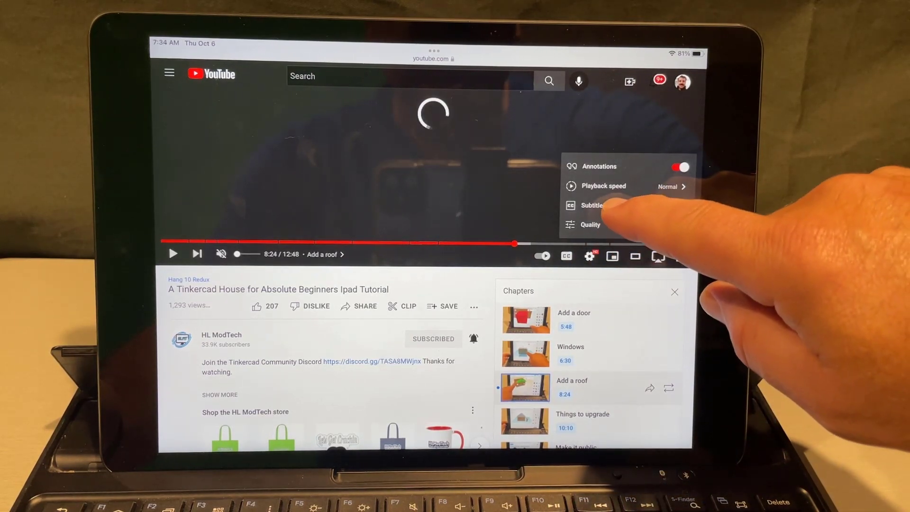
pyautogui.click(594, 205)
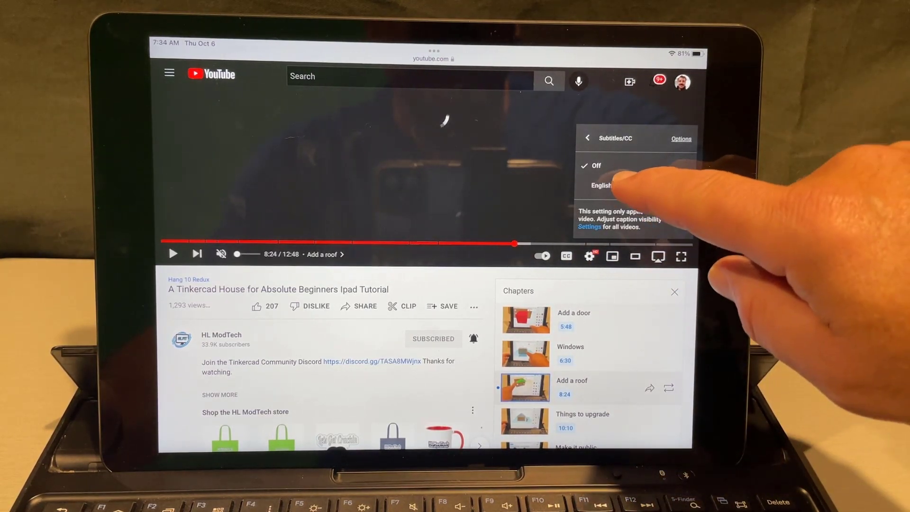
pyautogui.click(602, 186)
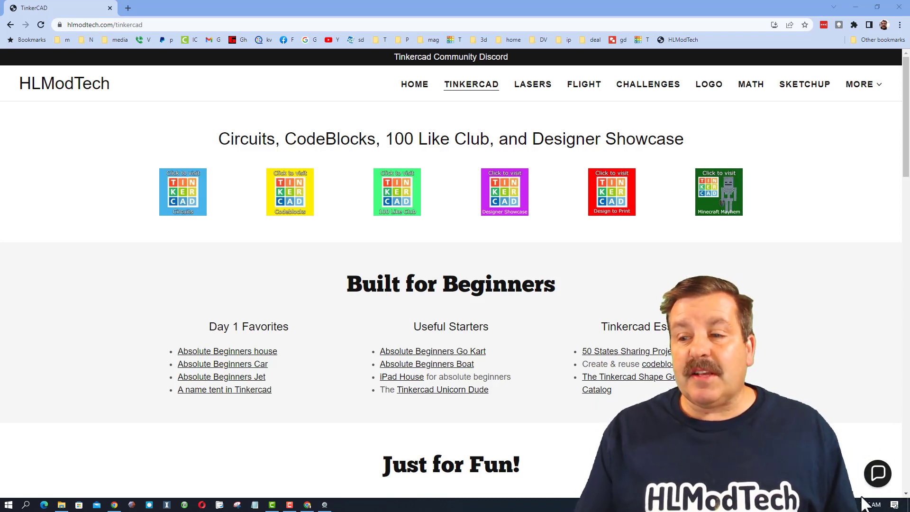
pyautogui.click(877, 474)
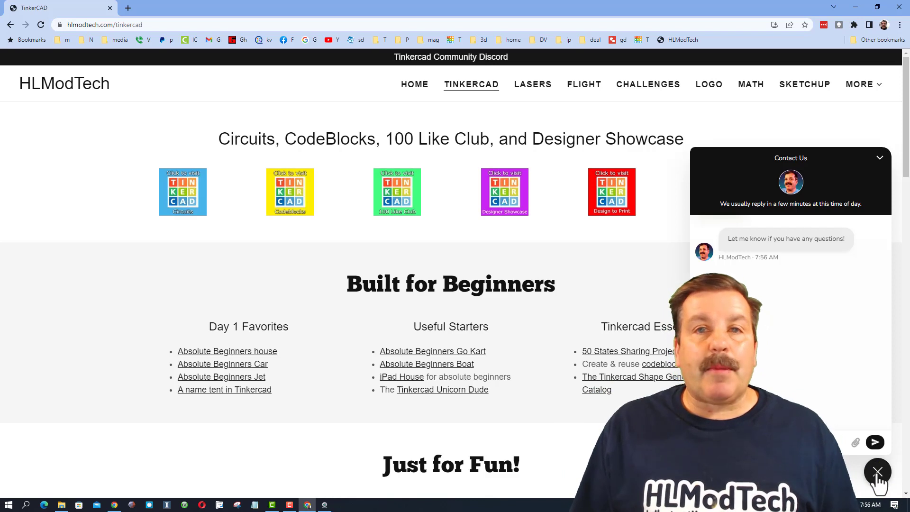
pyautogui.click(876, 471)
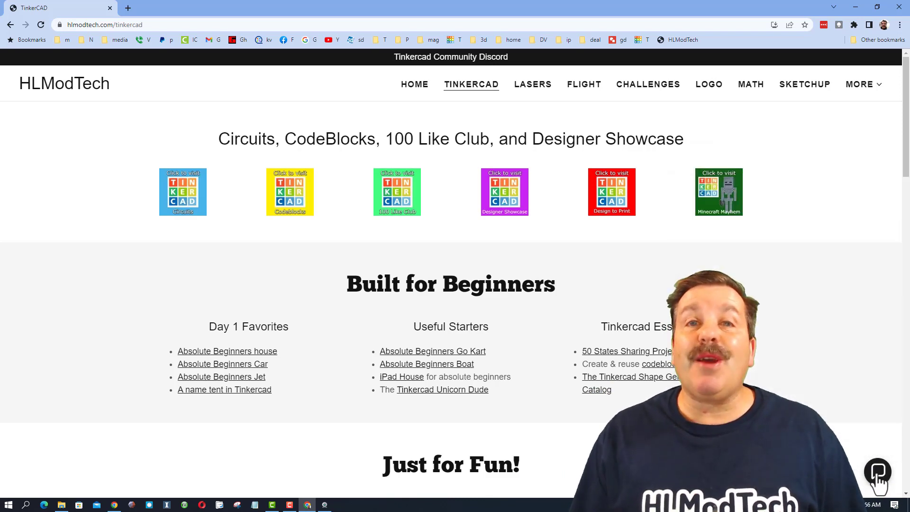